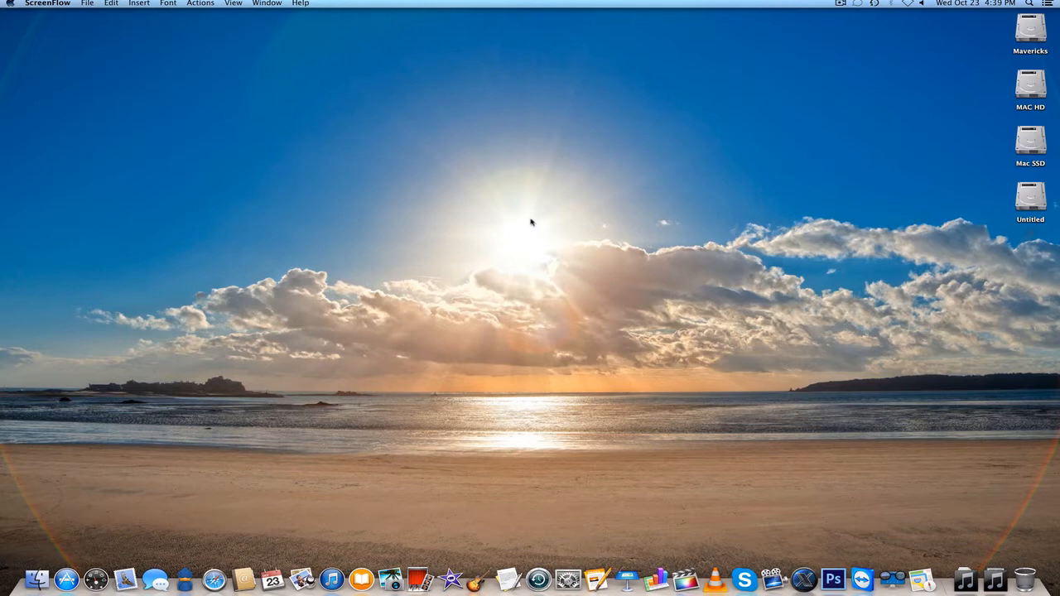
pyautogui.moveTo(524, 225)
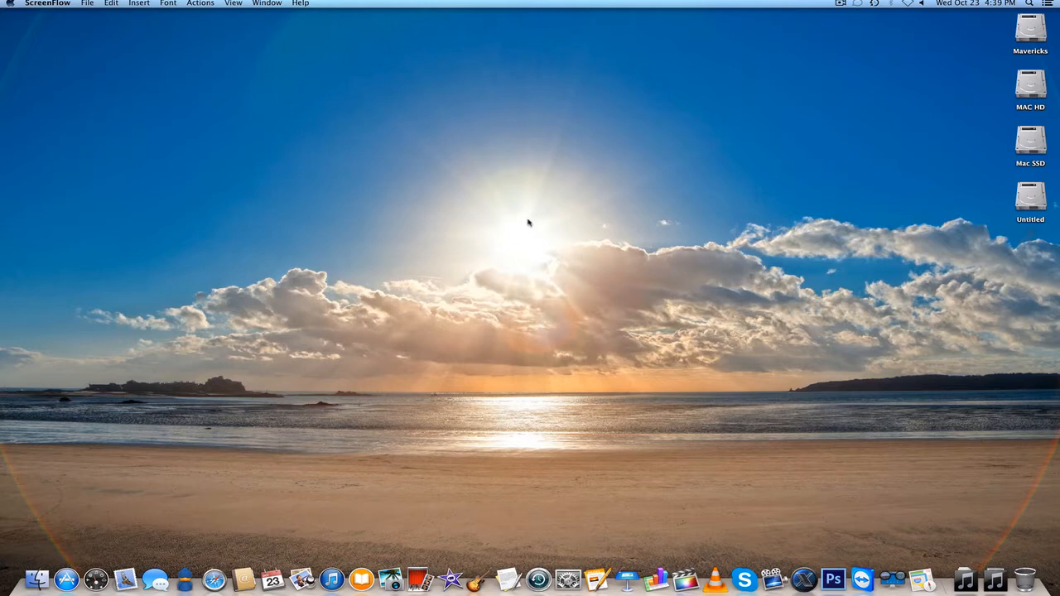
# Launch Activity Monitor via Spotlight and show CPU usage for all processes
pyautogui.click(500, 232)
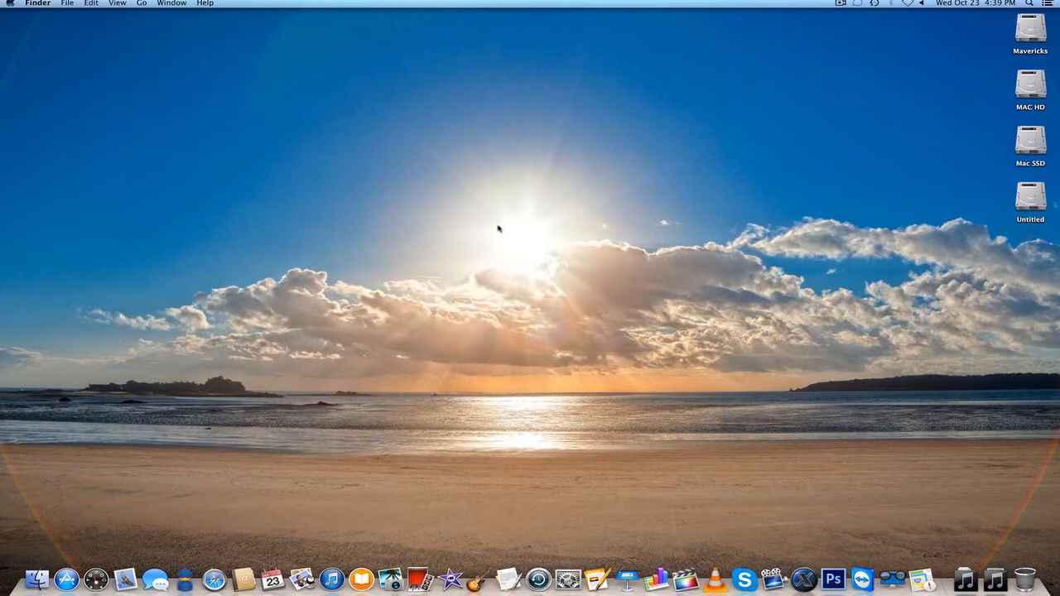
pyautogui.moveTo(447, 238)
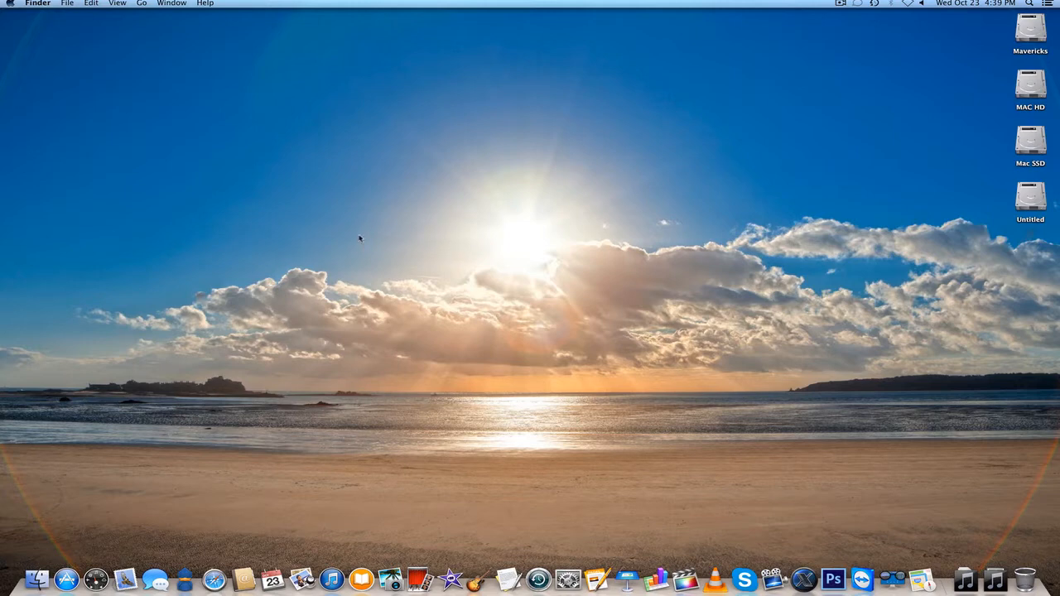
pyautogui.moveTo(371, 228)
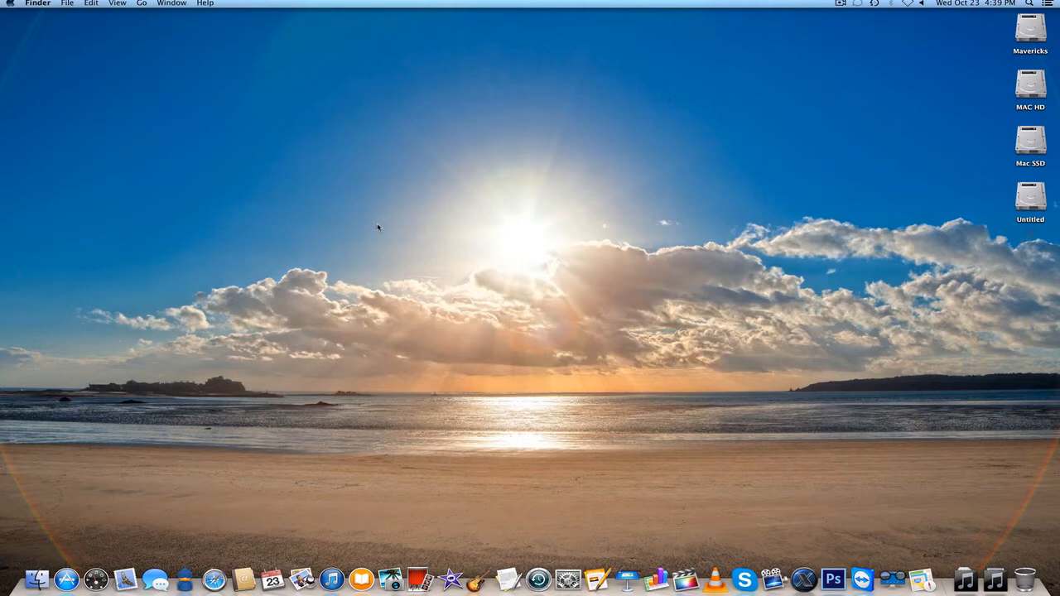
pyautogui.moveTo(410, 139)
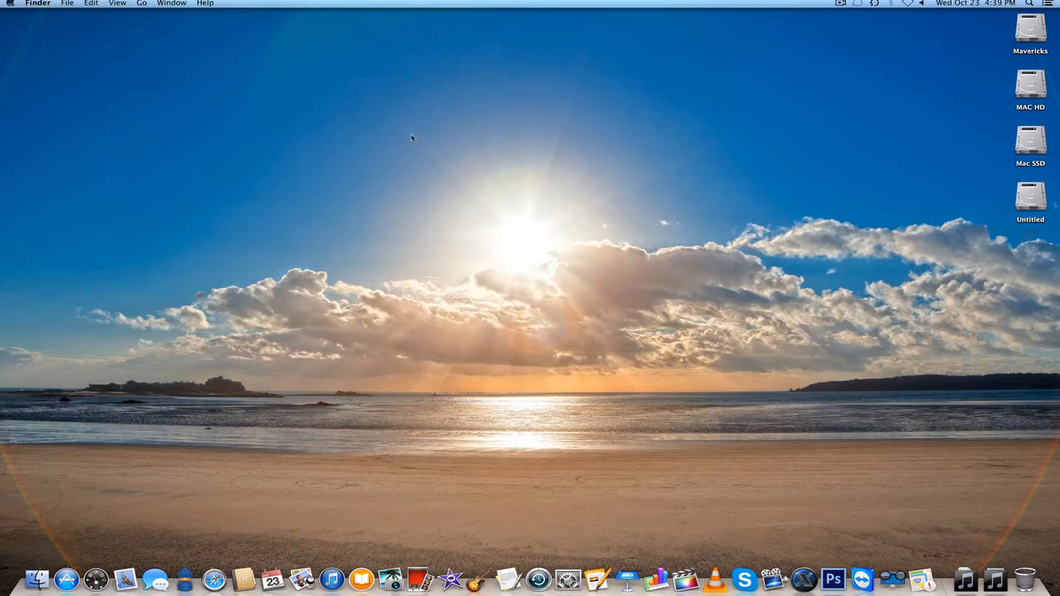
pyautogui.click(1044, 5)
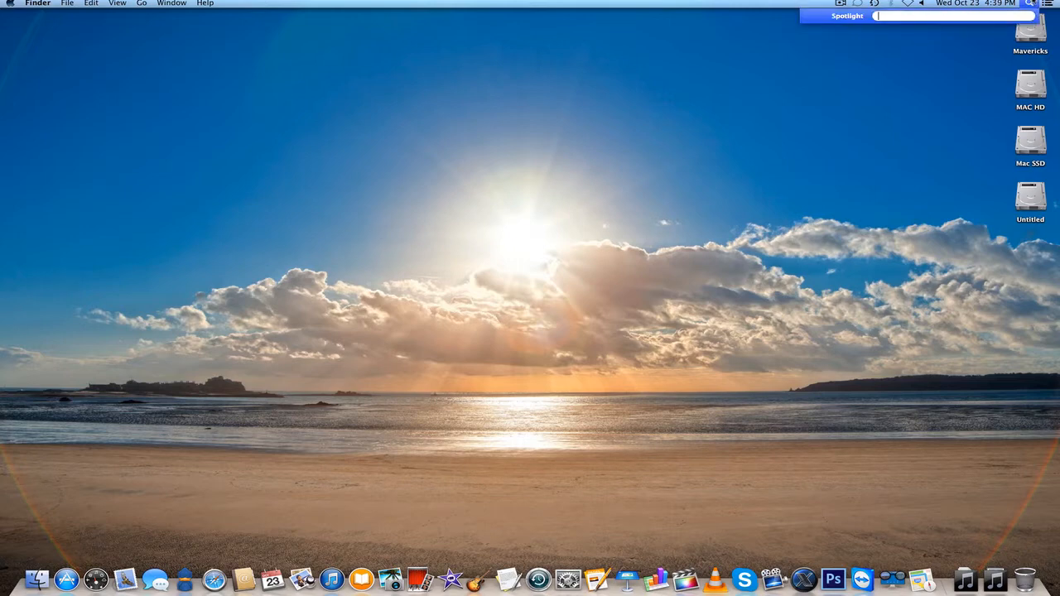
pyautogui.write('as')
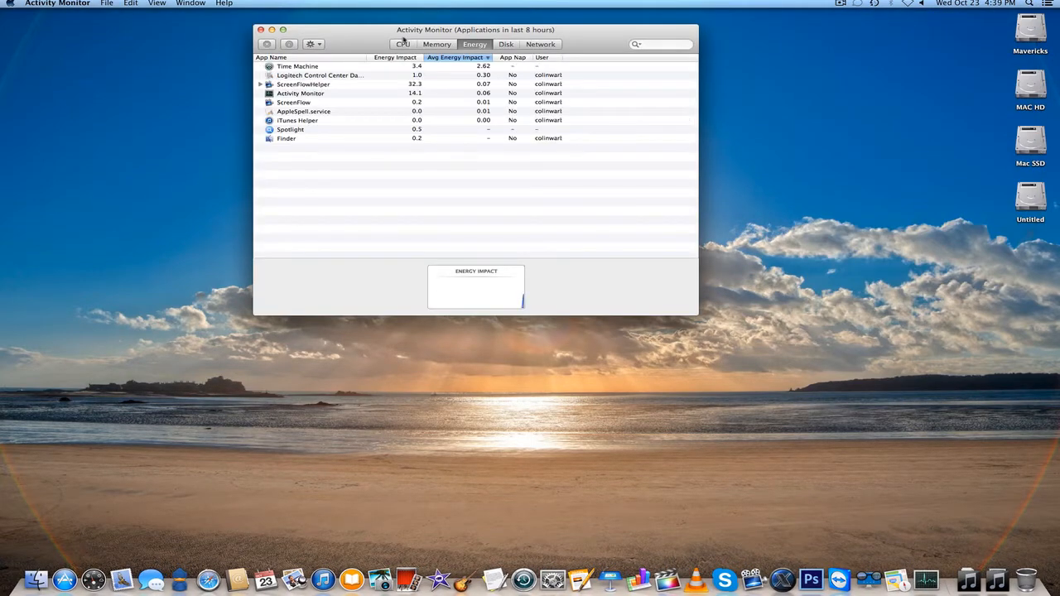
pyautogui.click(404, 45)
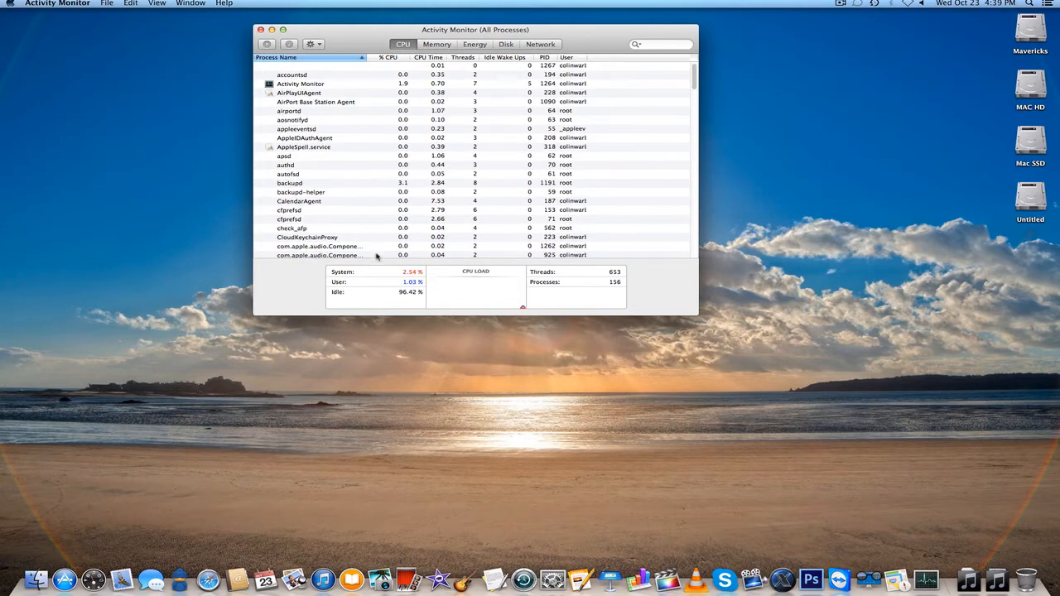
pyautogui.moveTo(474, 308)
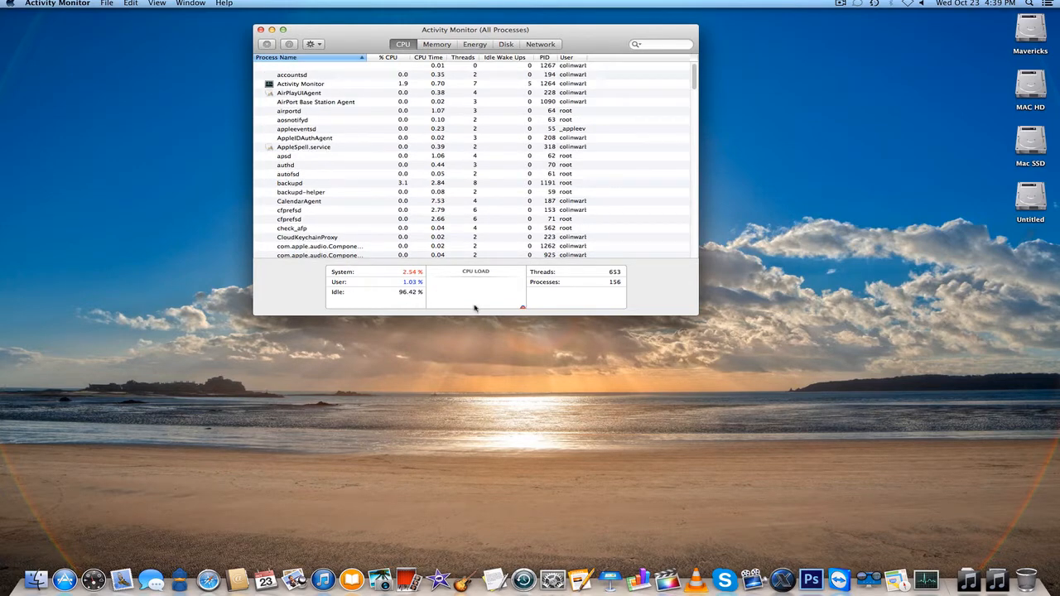
pyautogui.moveTo(621, 296)
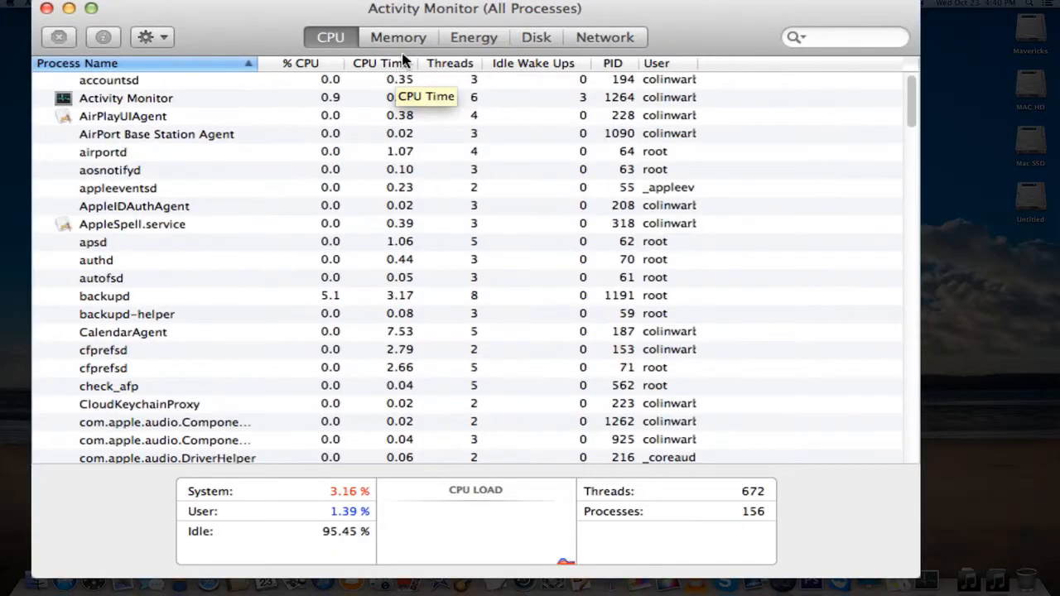
# Show per-process memory use with physical memory, memory used and memory pressure totals
pyautogui.click(397, 36)
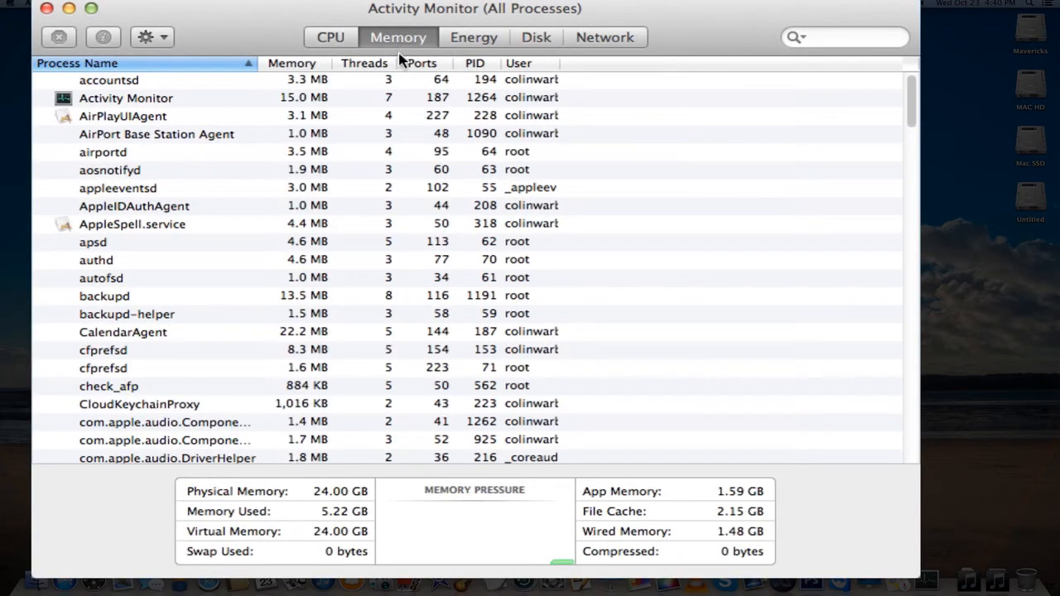
pyautogui.scroll(-3)
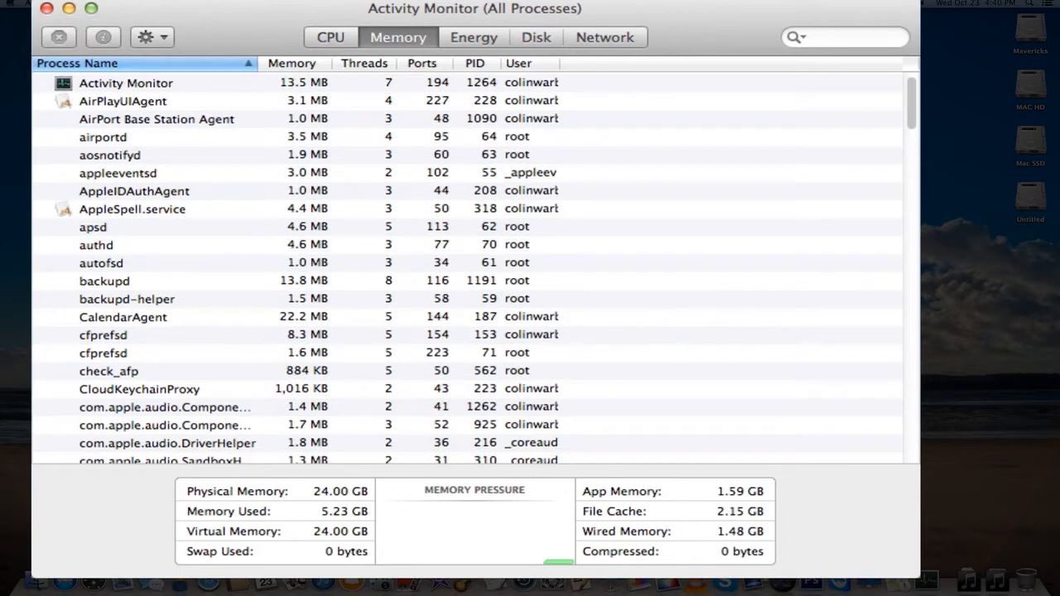
pyautogui.moveTo(685, 546)
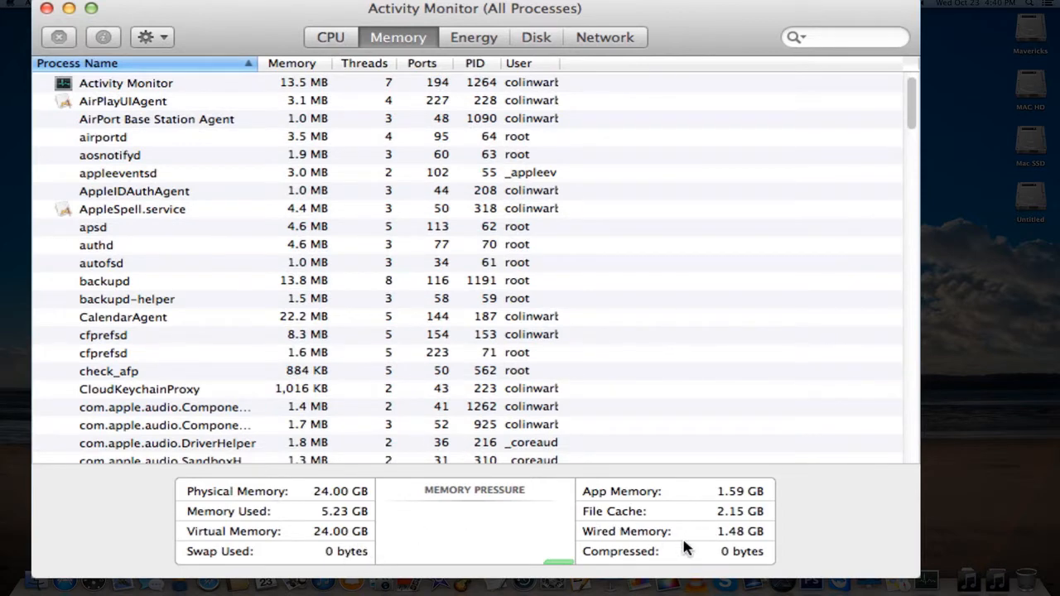
pyautogui.moveTo(704, 555)
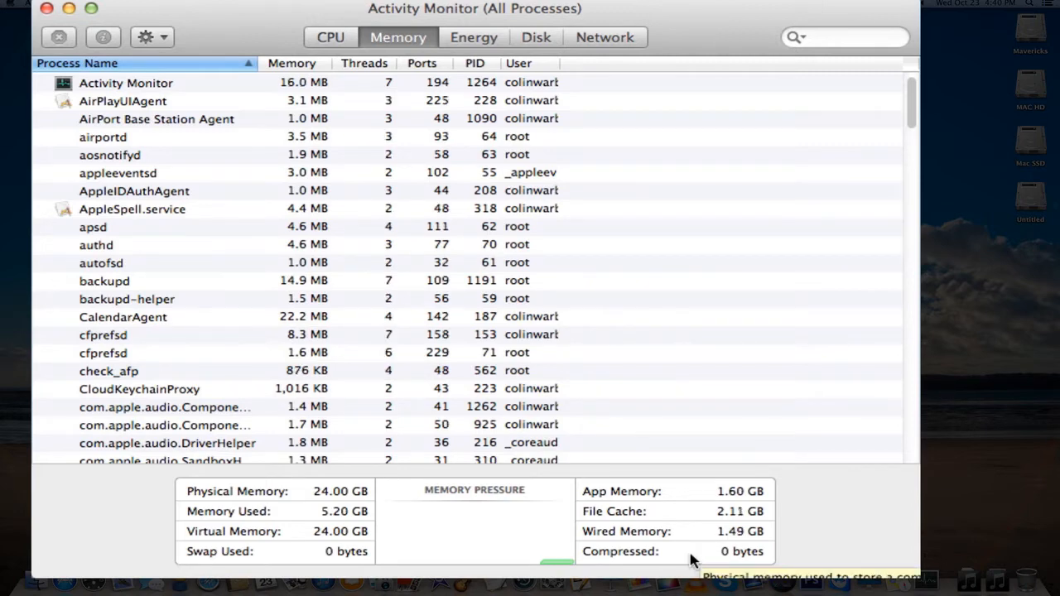
pyautogui.moveTo(650, 560)
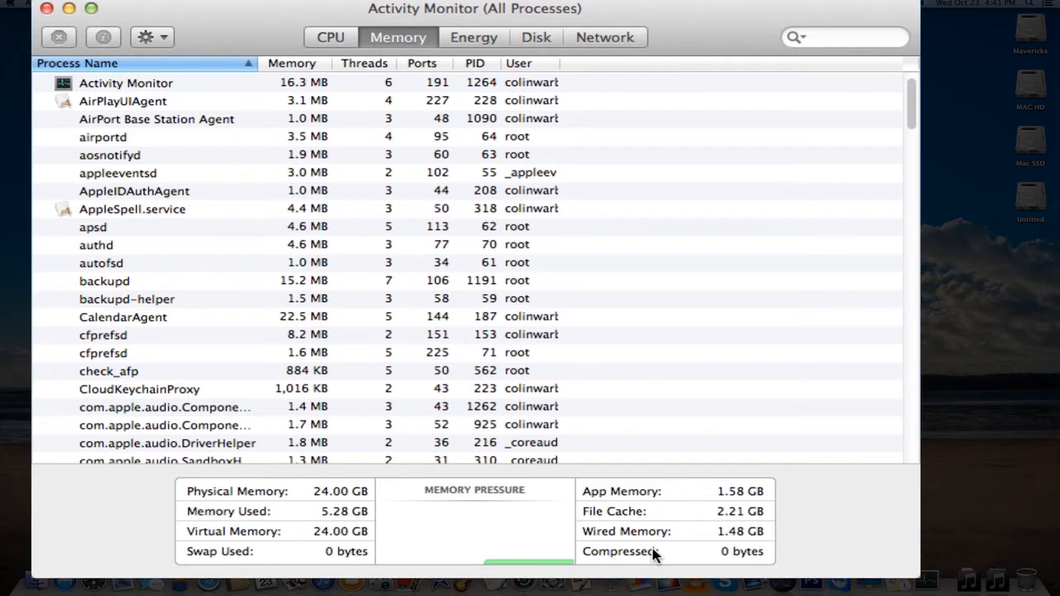
pyautogui.moveTo(512, 31)
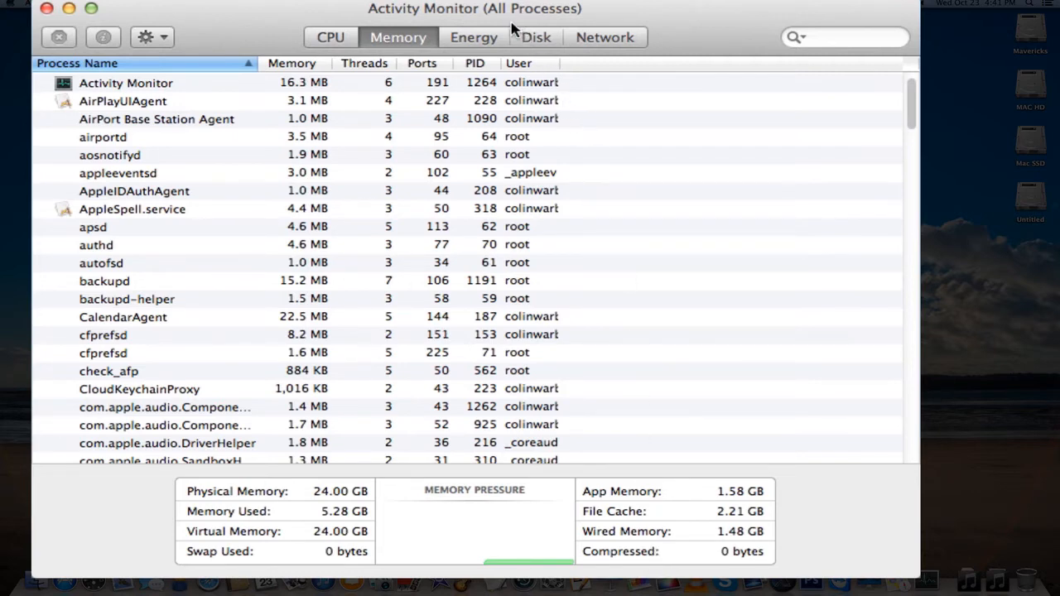
# Show each app's energy impact over the last 8 hours with App Nap status
pyautogui.click(475, 36)
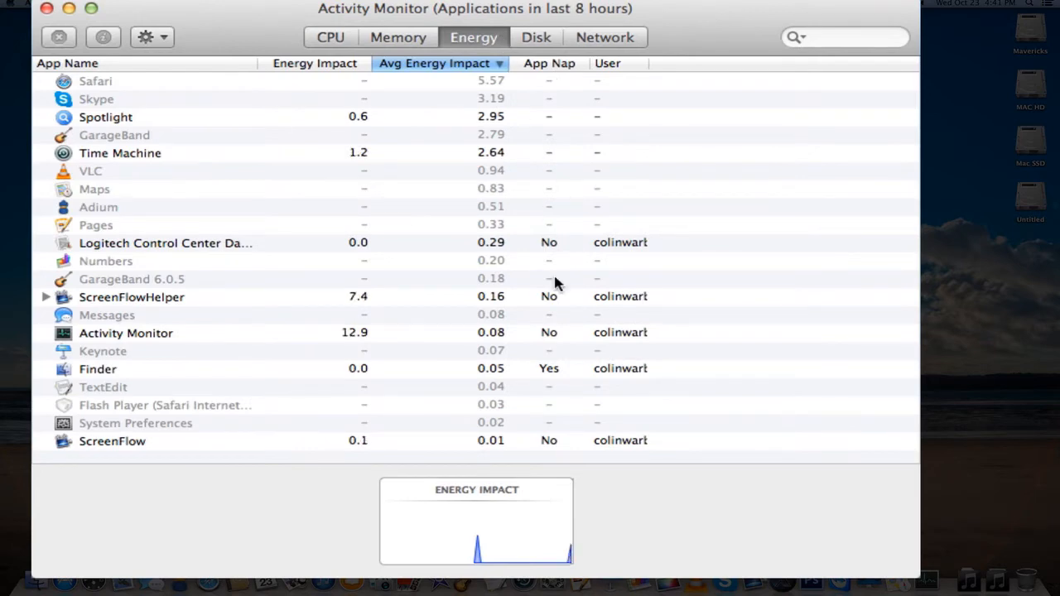
pyautogui.moveTo(605, 304)
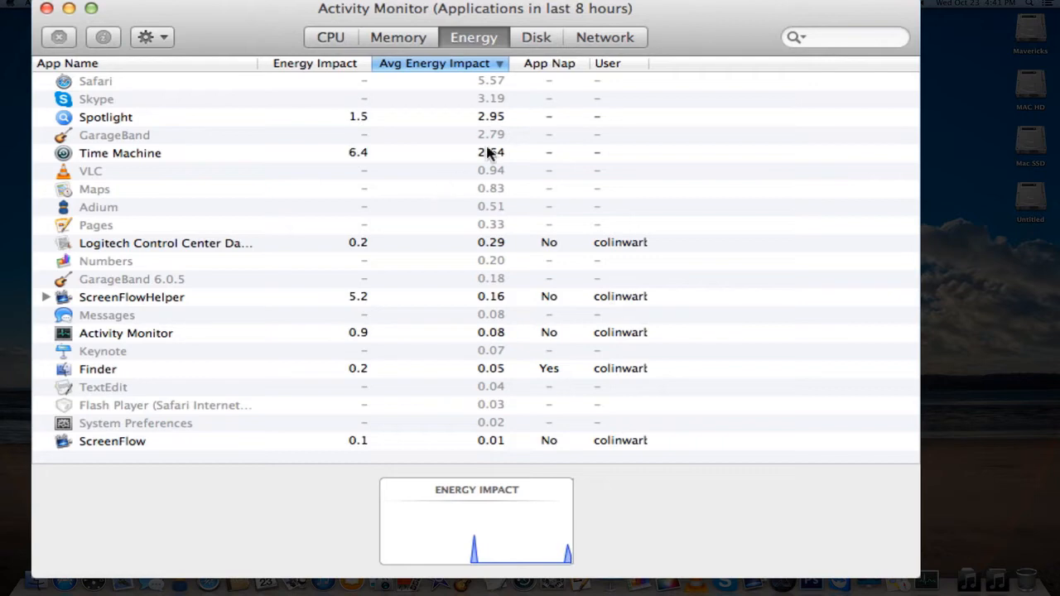
pyautogui.moveTo(40, 225)
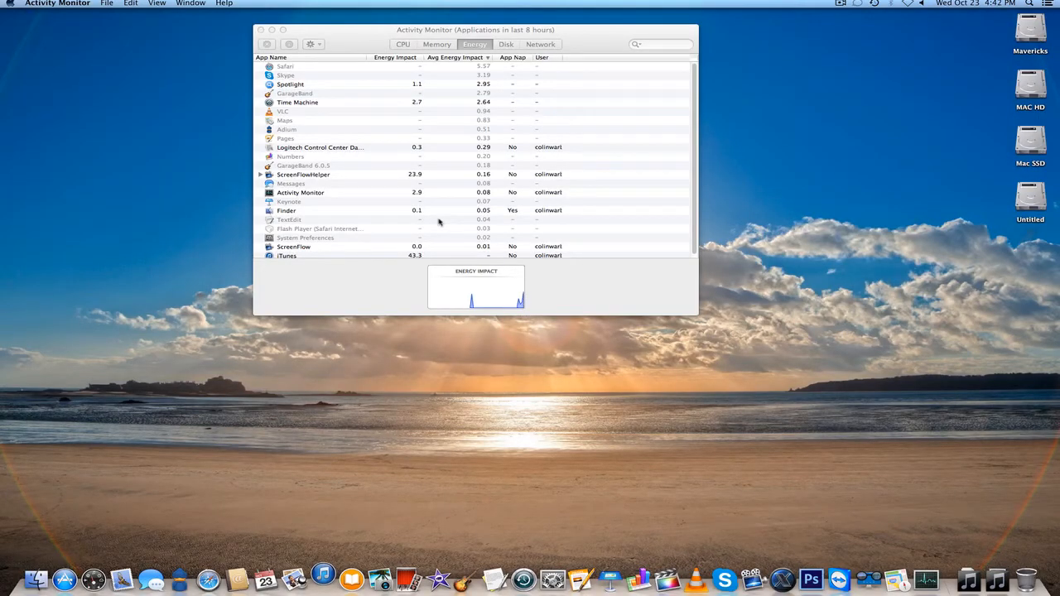
pyautogui.moveTo(427, 308)
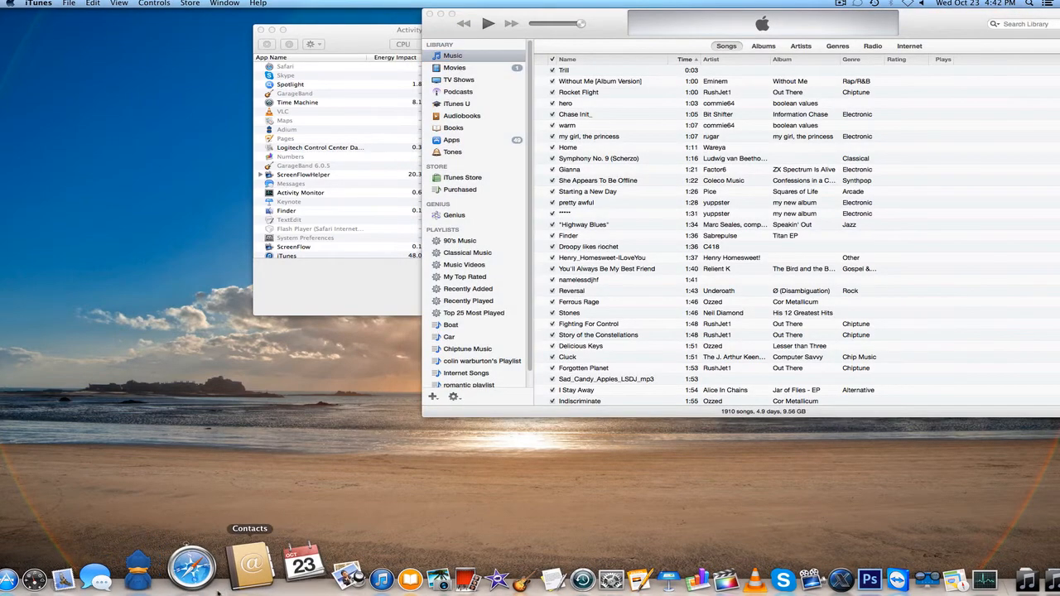
# Launch Safari, load the Apple page from Top Sites, and check its energy use
pyautogui.click(305, 581)
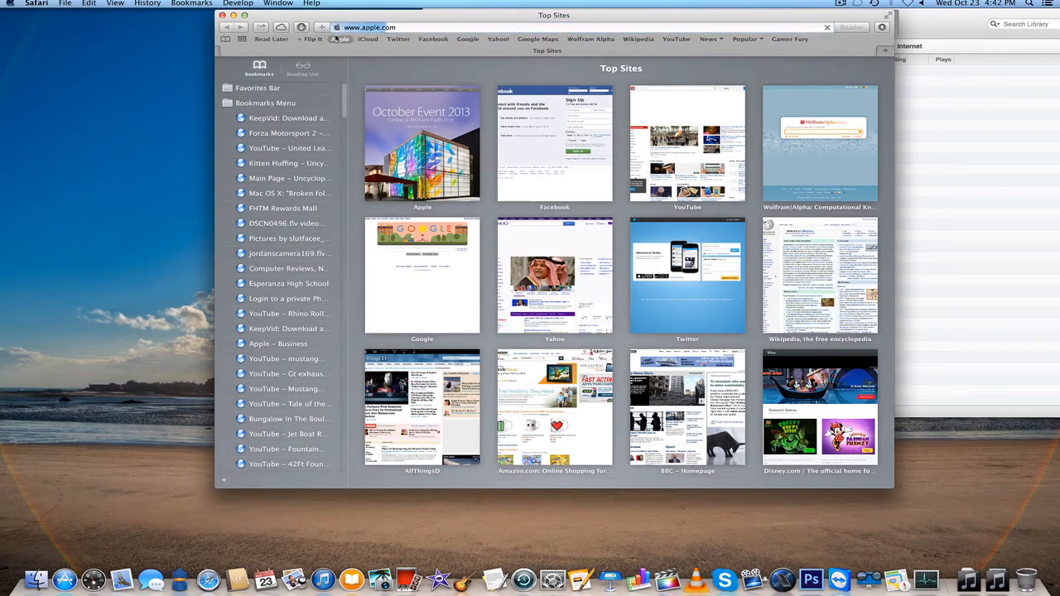
pyautogui.click(421, 142)
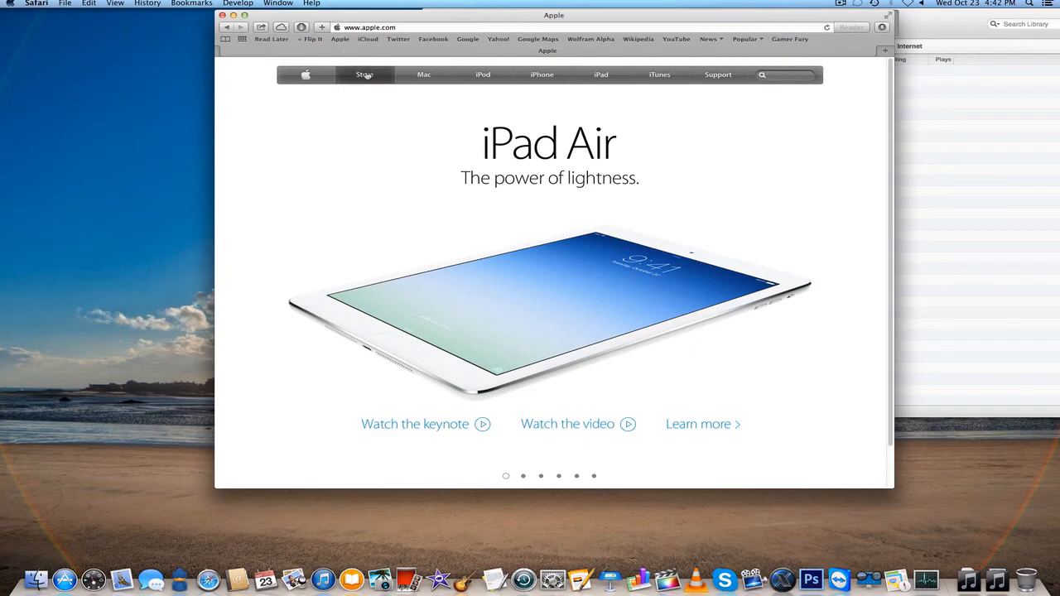
pyautogui.press('F3')
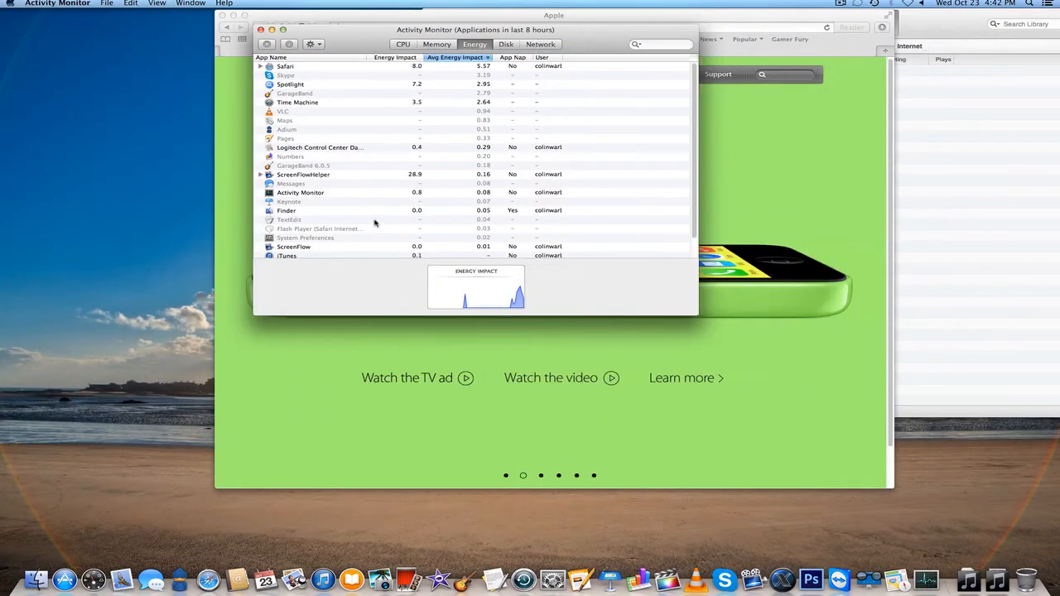
pyautogui.scroll(-3)
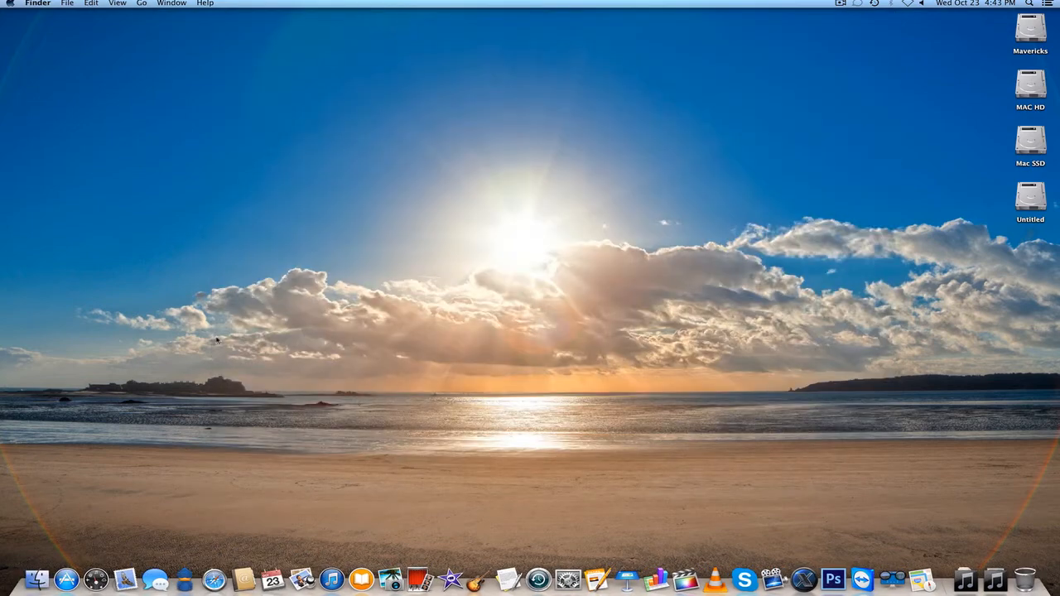
# Launch iBooks, get started with the library and open The Siri Handbook
pyautogui.click(361, 579)
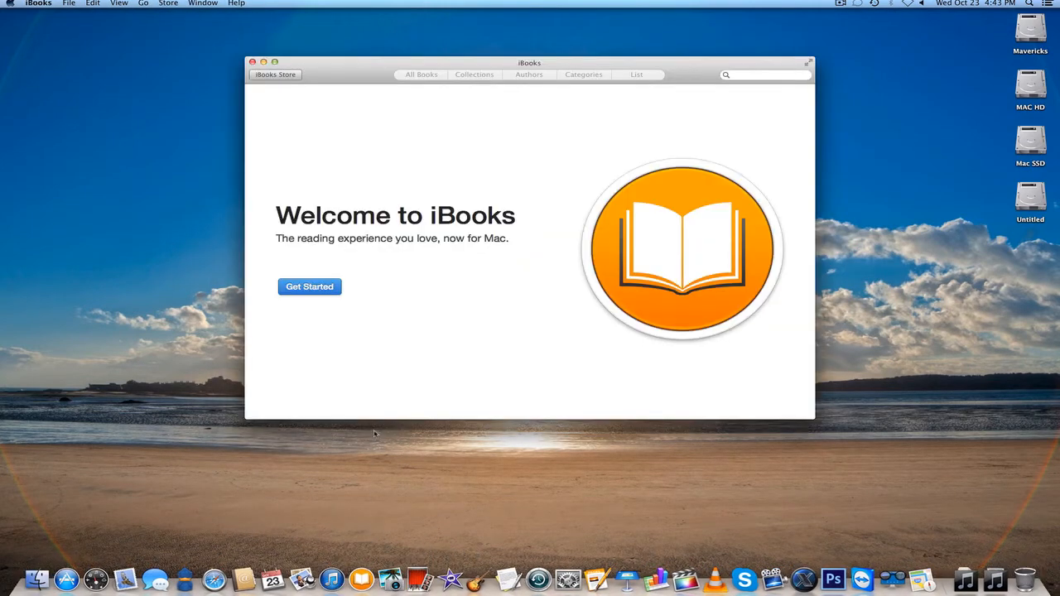
pyautogui.click(308, 287)
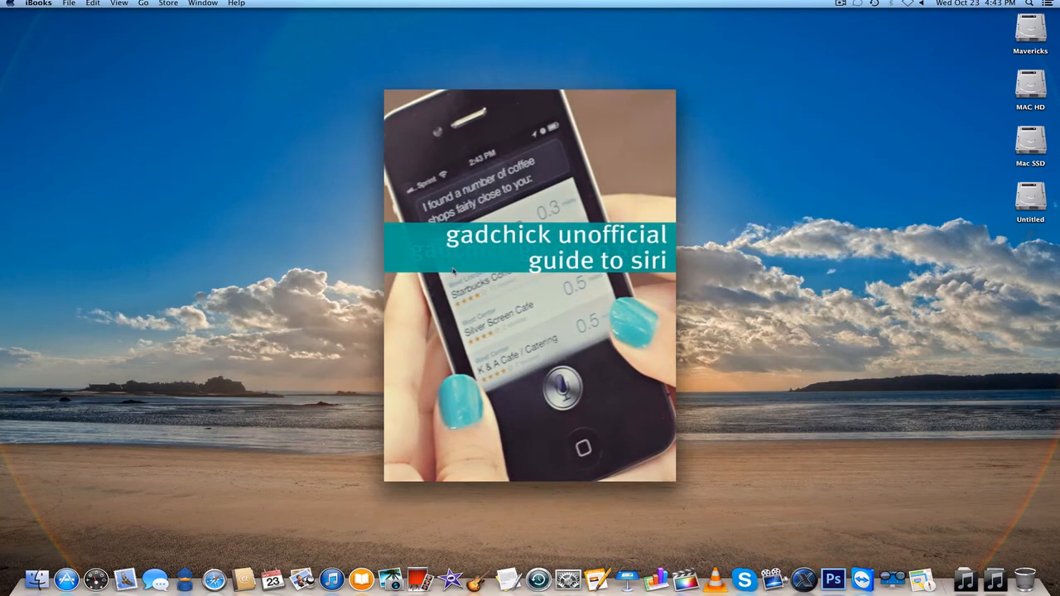
pyautogui.doubleClick(529, 290)
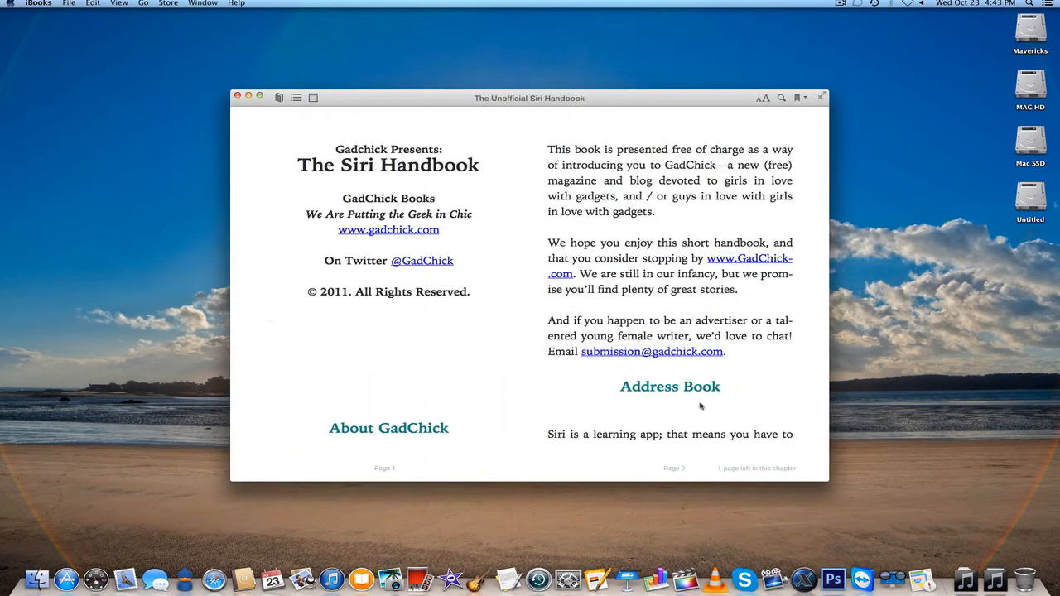
pyautogui.moveTo(686, 468)
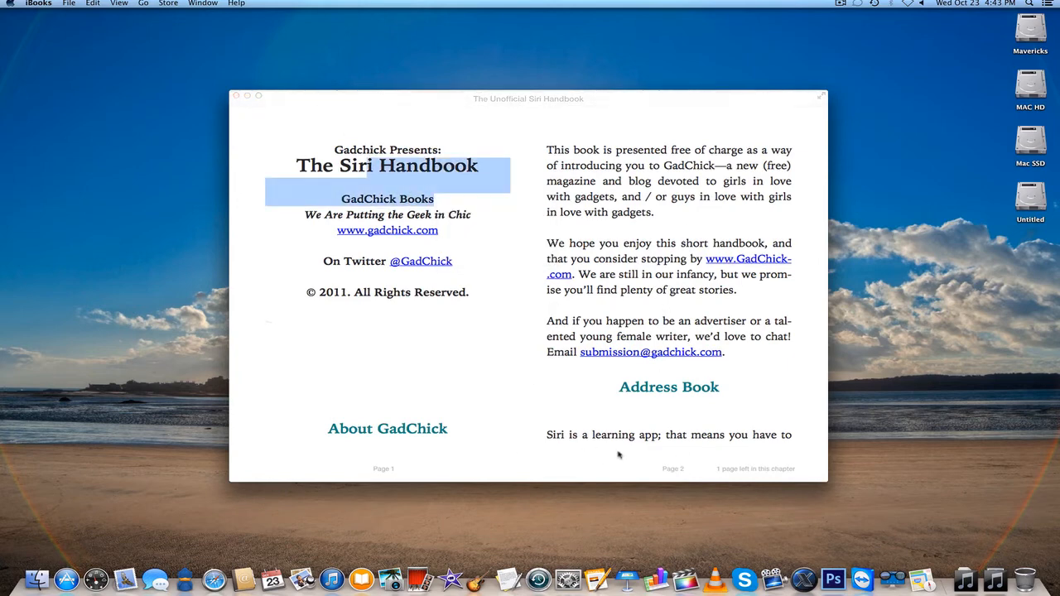
pyautogui.moveTo(725, 473)
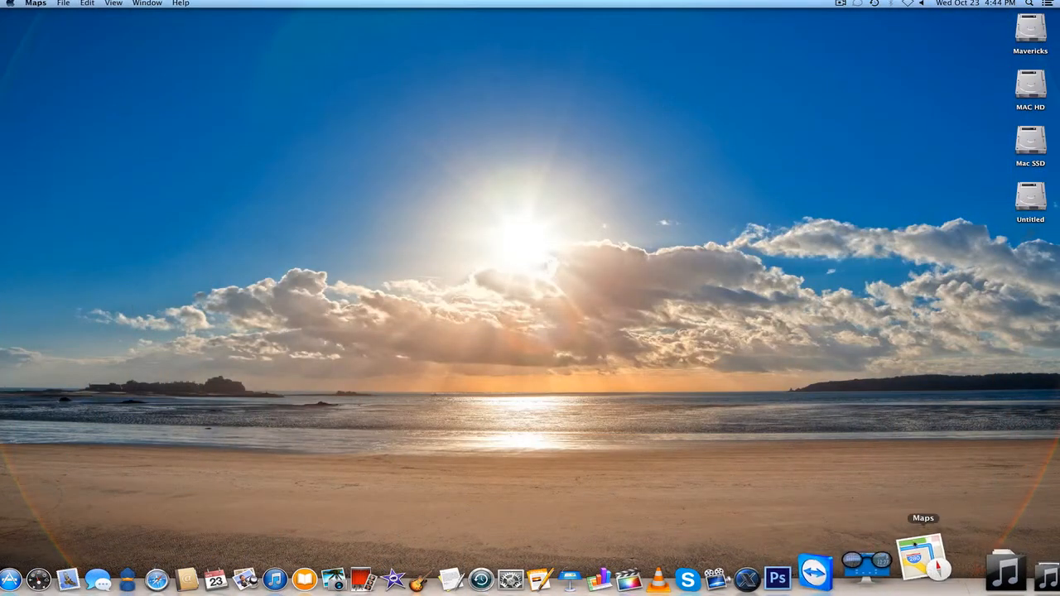
# Launch Maps, view the Sprouts Farmers Market details in Yorba Linda, then close them
pyautogui.click(917, 571)
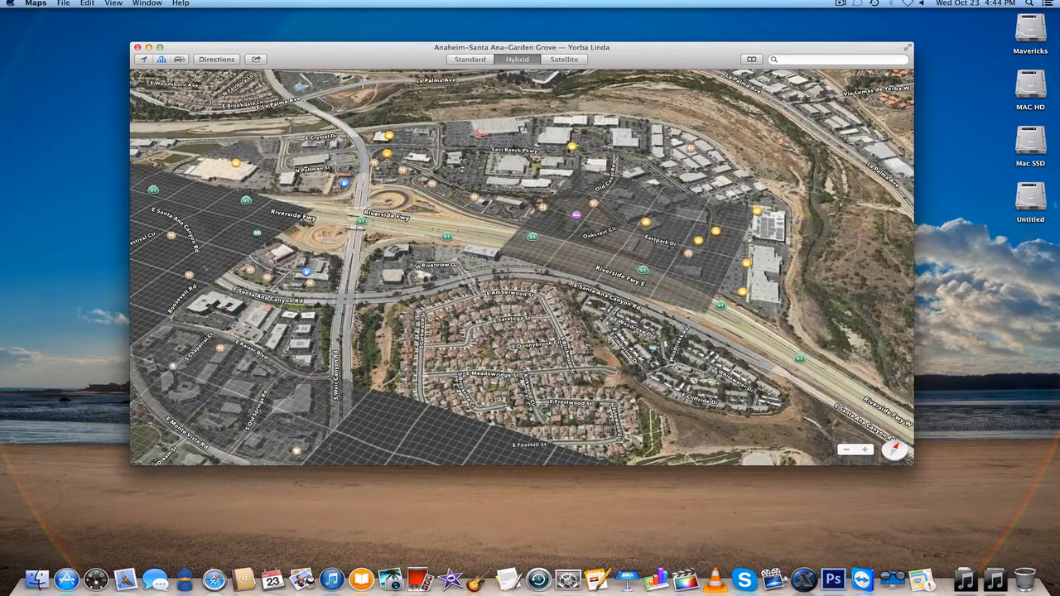
pyautogui.click(556, 147)
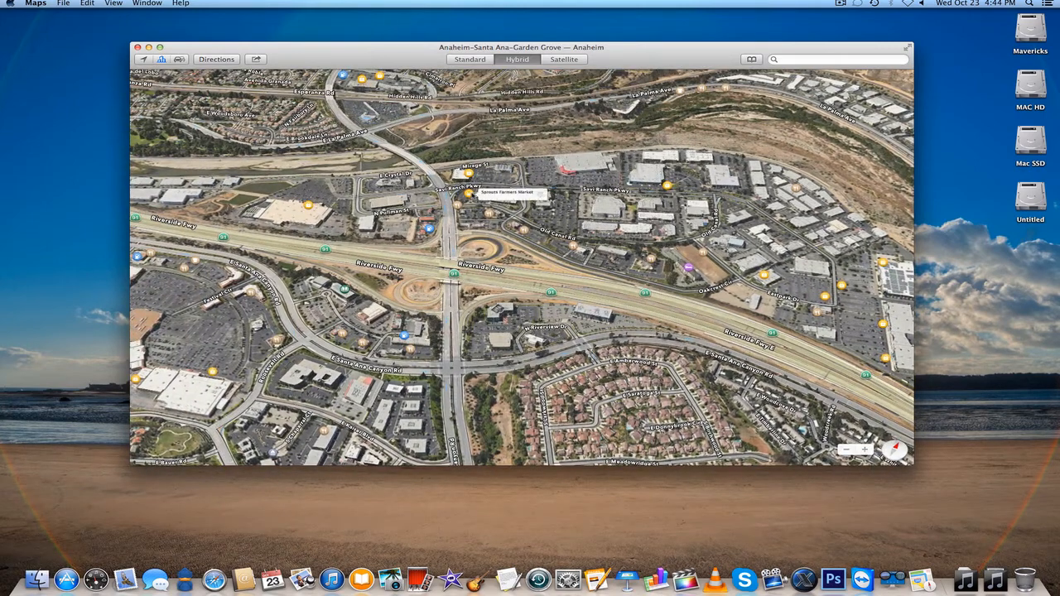
pyautogui.click(473, 199)
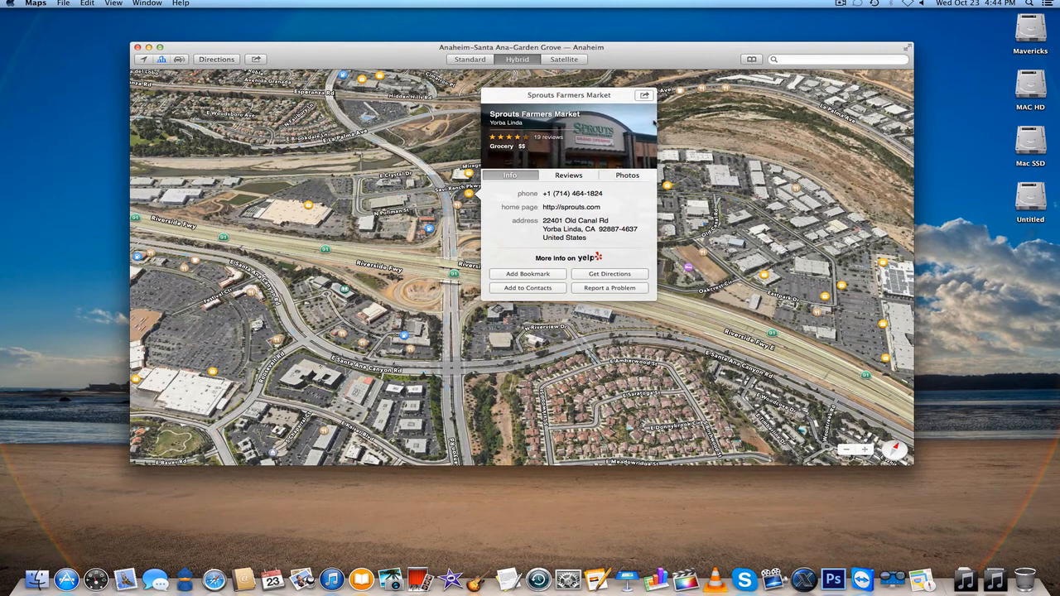
pyautogui.click(644, 94)
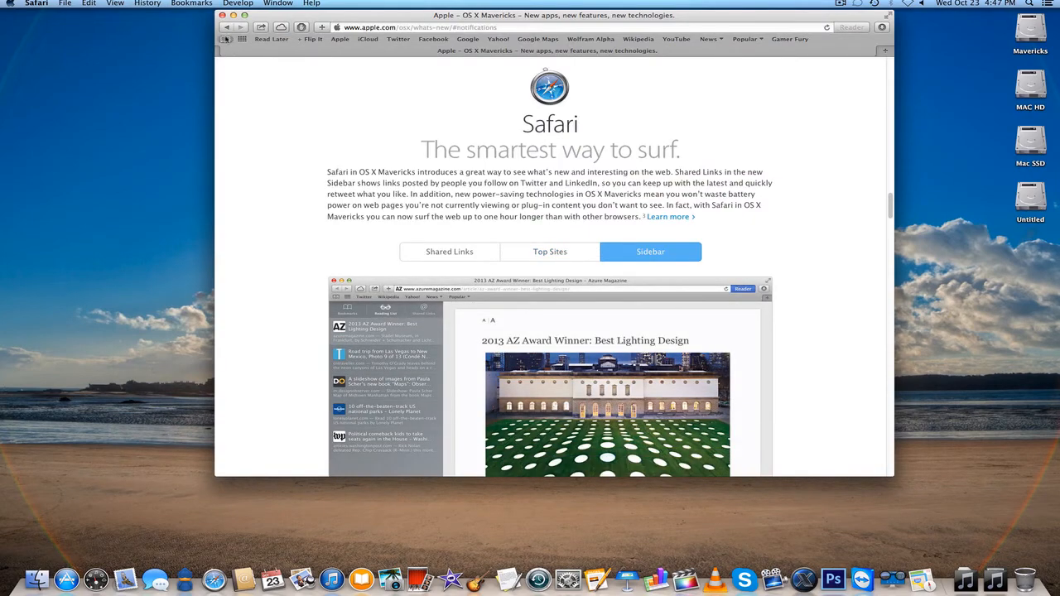
# Show the bookmarks sidebar and compare the Top Sites and Shared Links previews
pyautogui.click(225, 40)
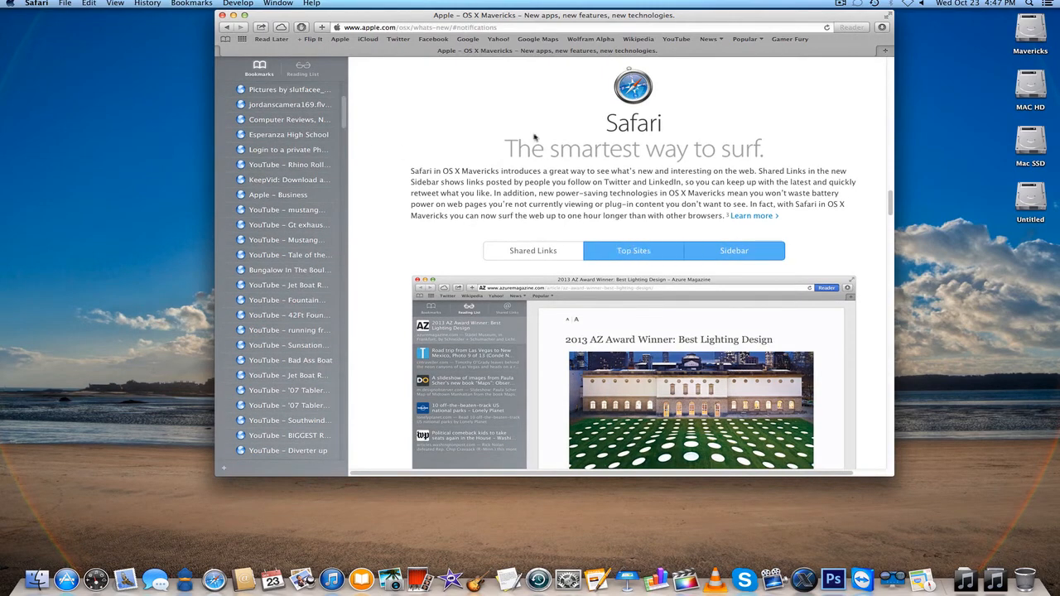
pyautogui.click(632, 250)
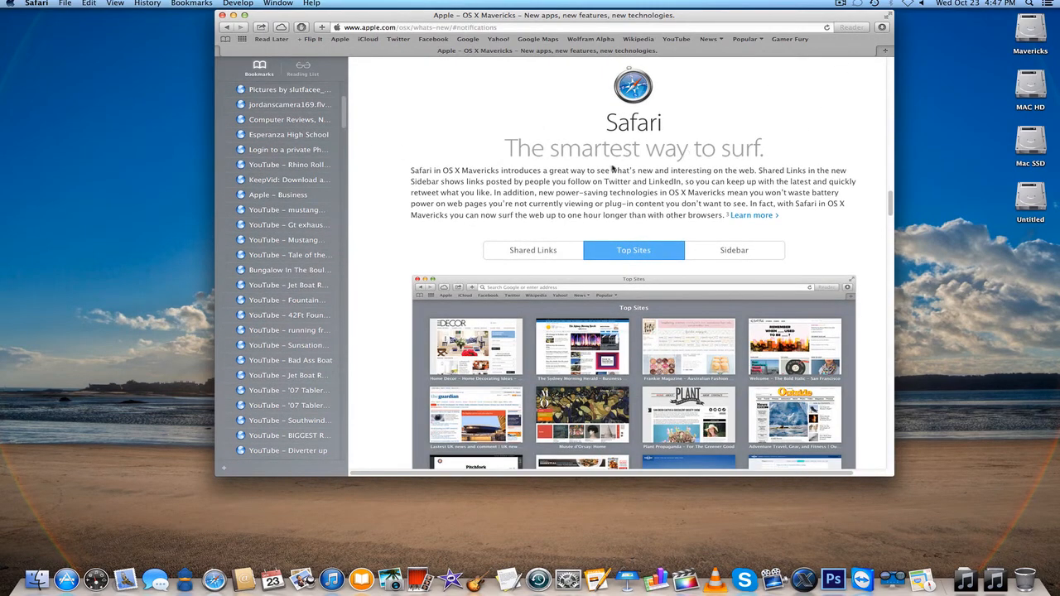
pyautogui.click(533, 250)
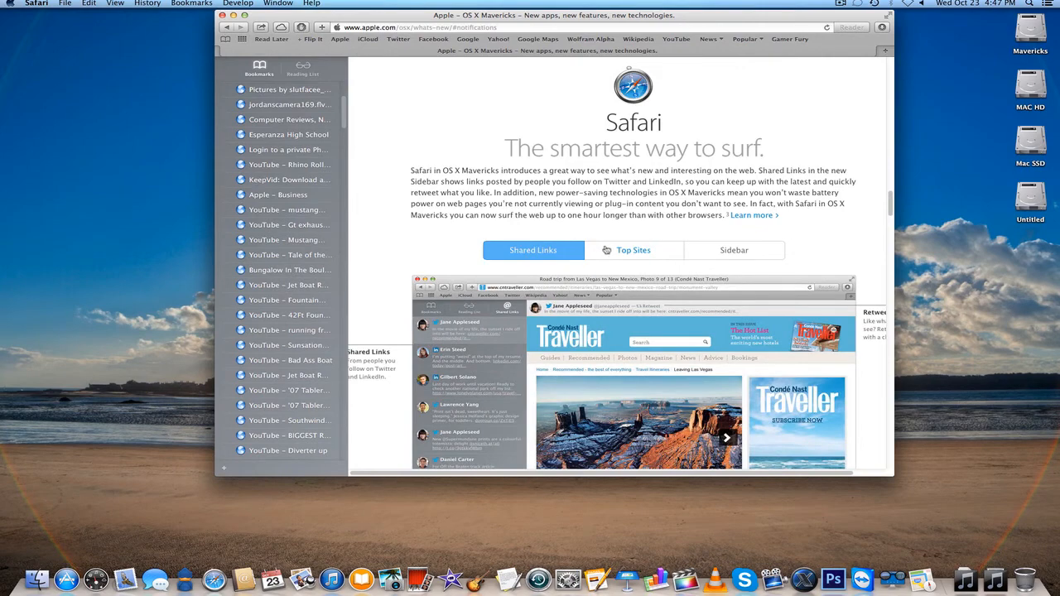
pyautogui.click(633, 250)
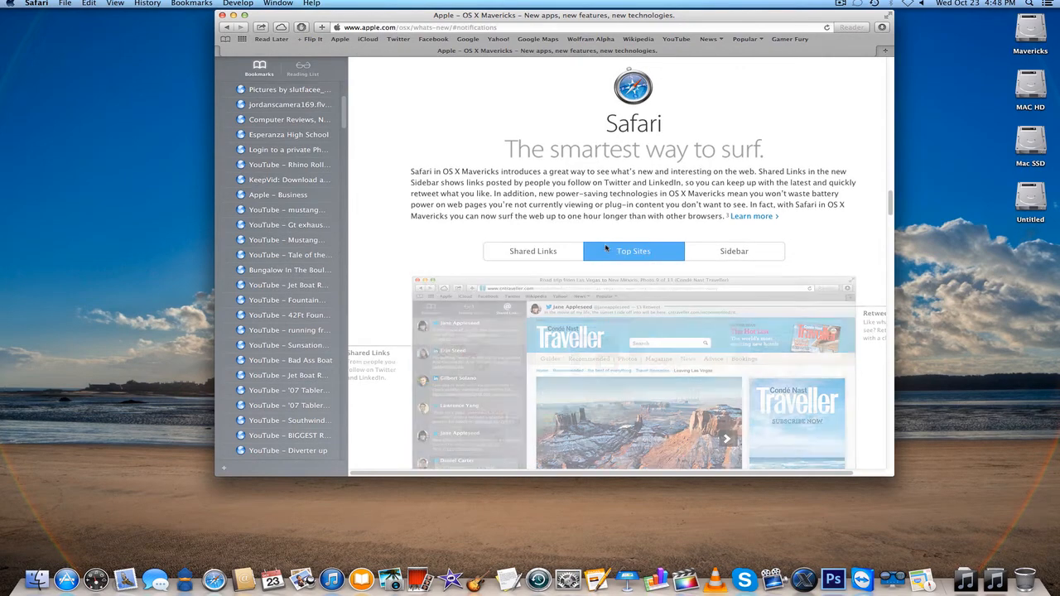
pyautogui.scroll(-3)
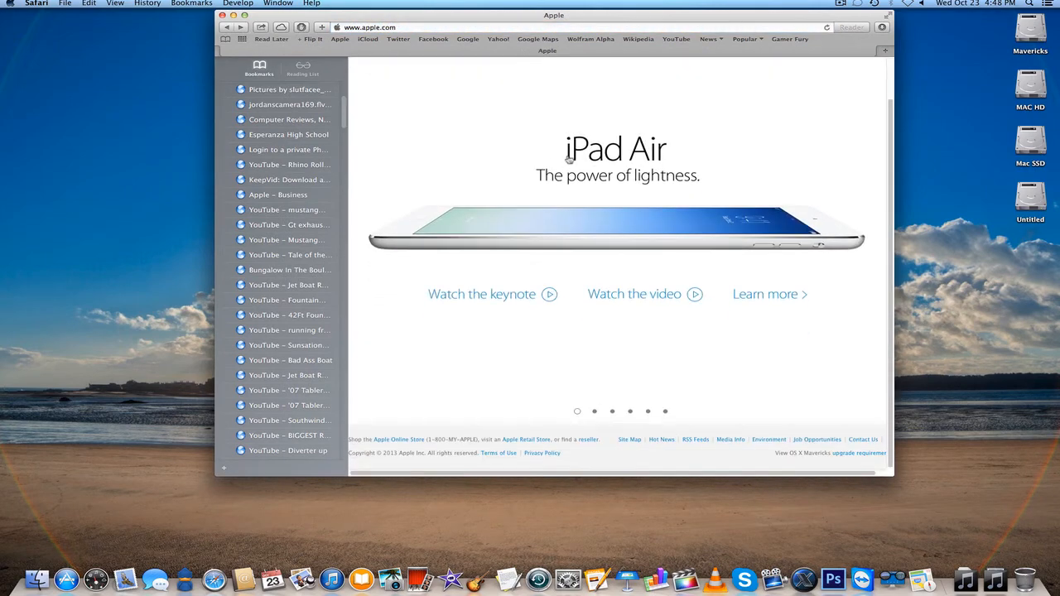
# Return to the Apple homepage and bring up the Safari app menu
pyautogui.click(189, 3)
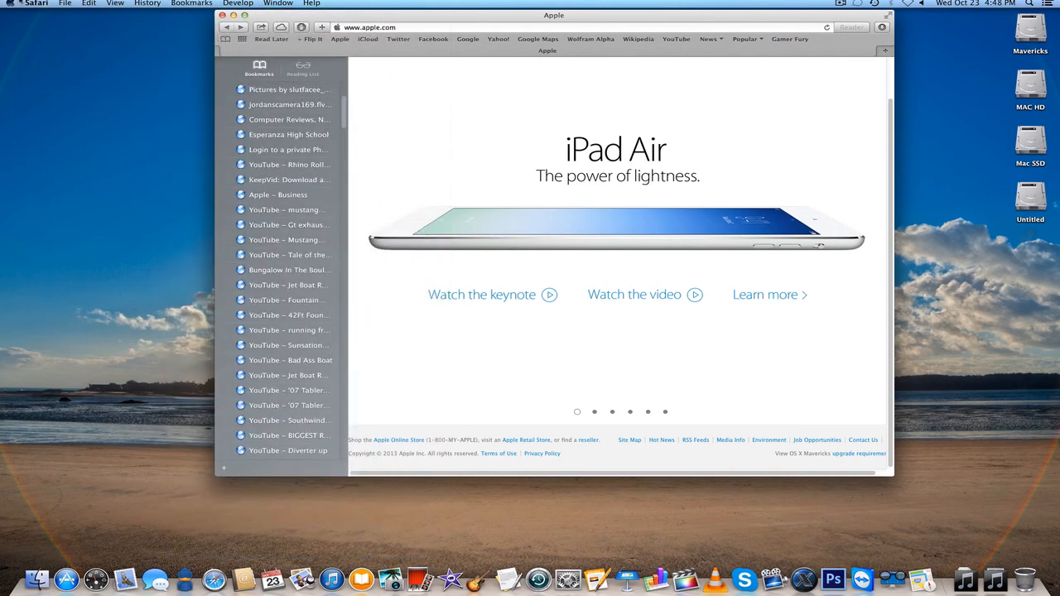
pyautogui.click(36, 3)
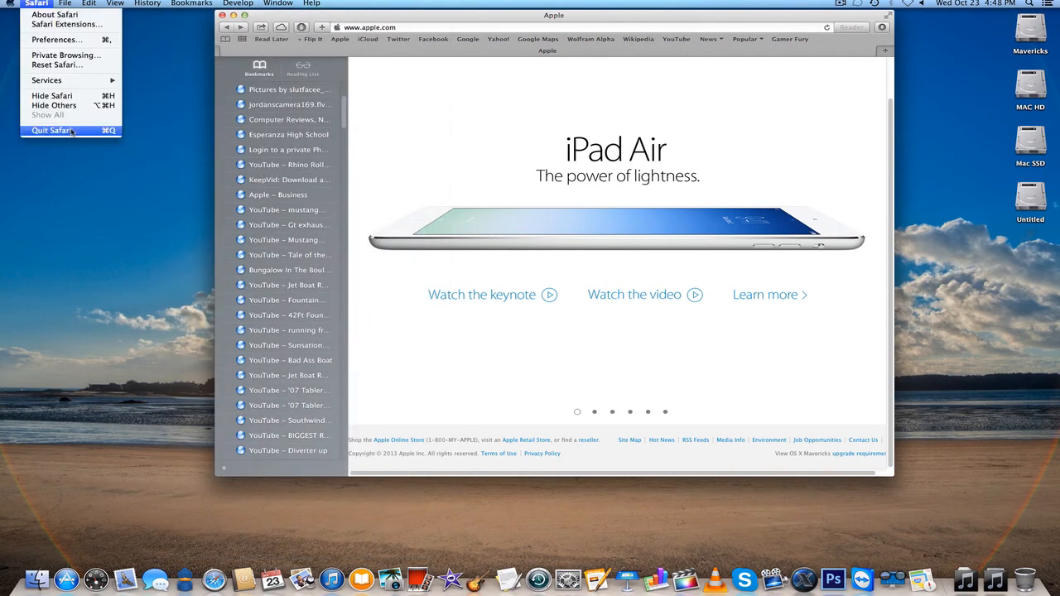